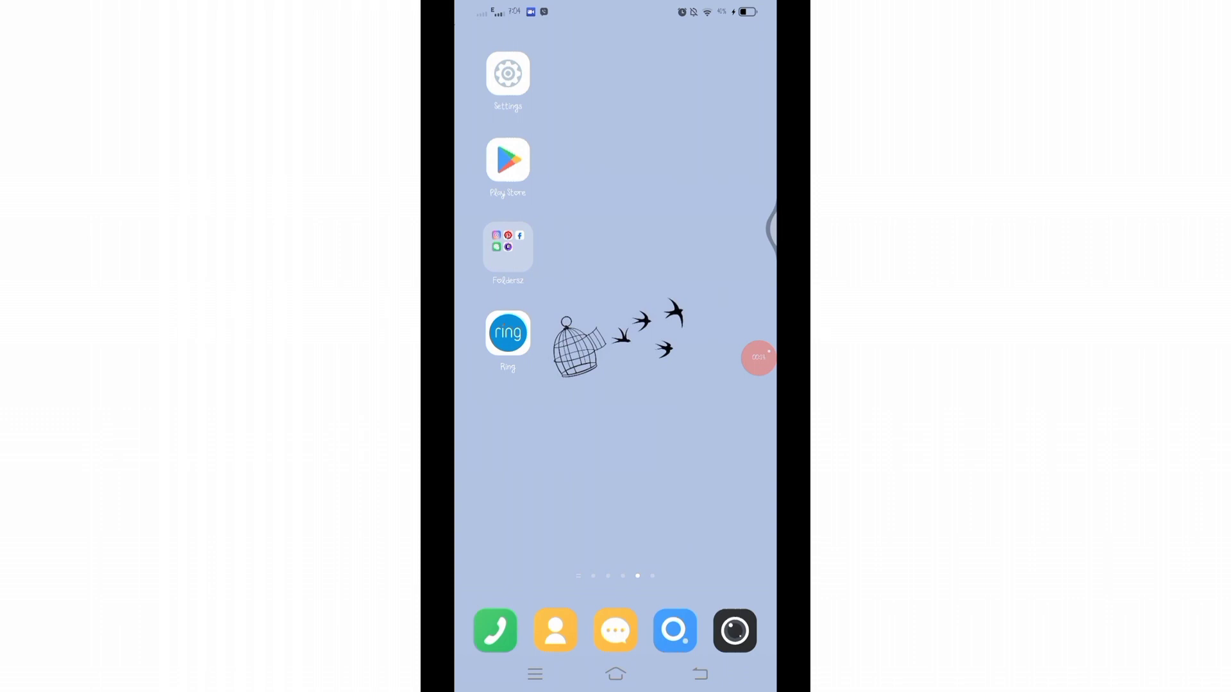
Step: Launch the Ring app from the home screen to its empty dashboard
click(508, 332)
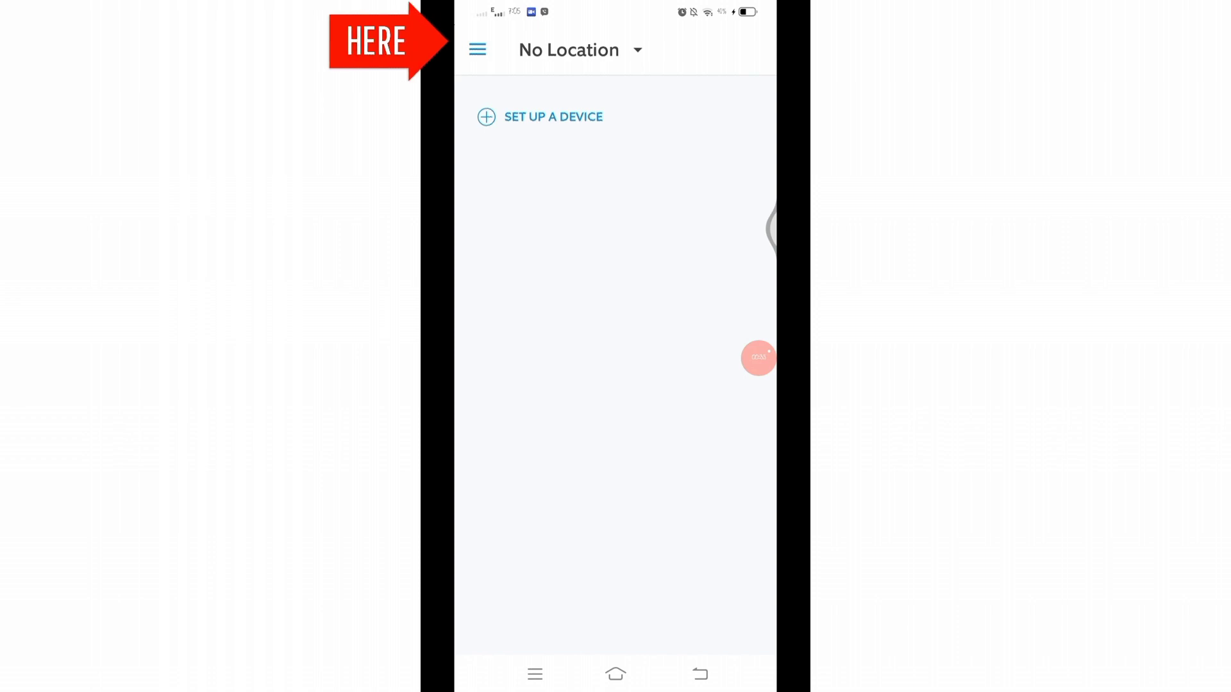
Step: Reach Notification Preferences through the menu's Control Center, showing email and mobile push as Subscribed
click(477, 50)
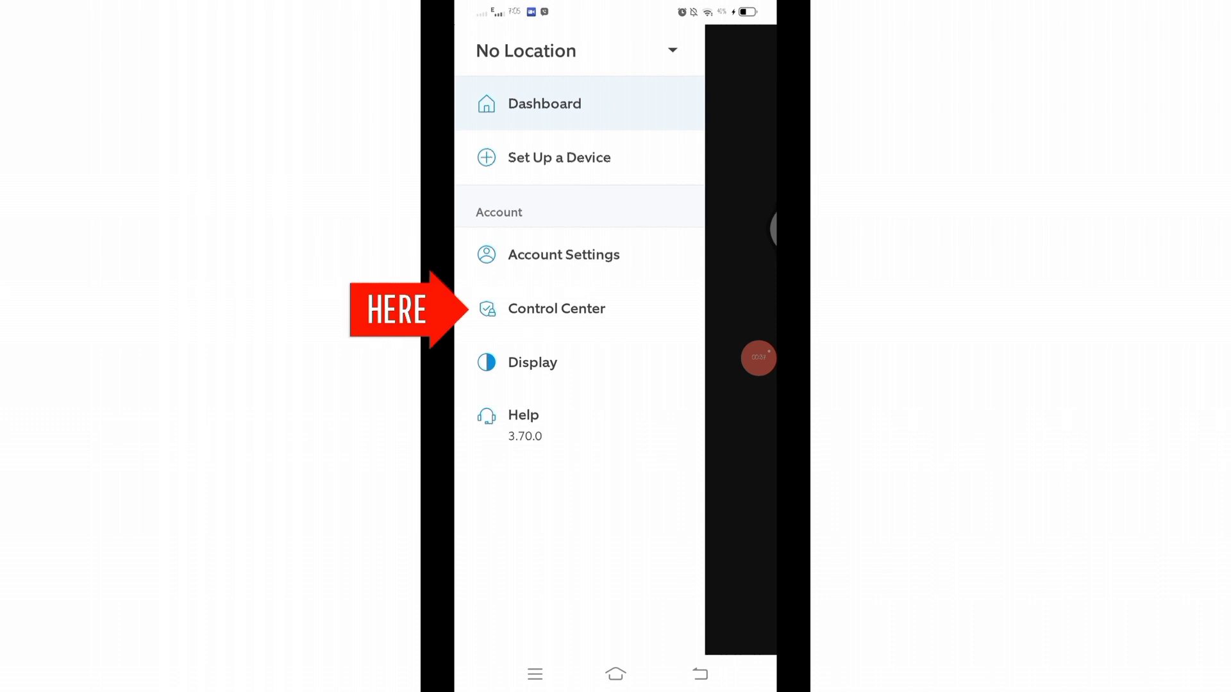
click(556, 309)
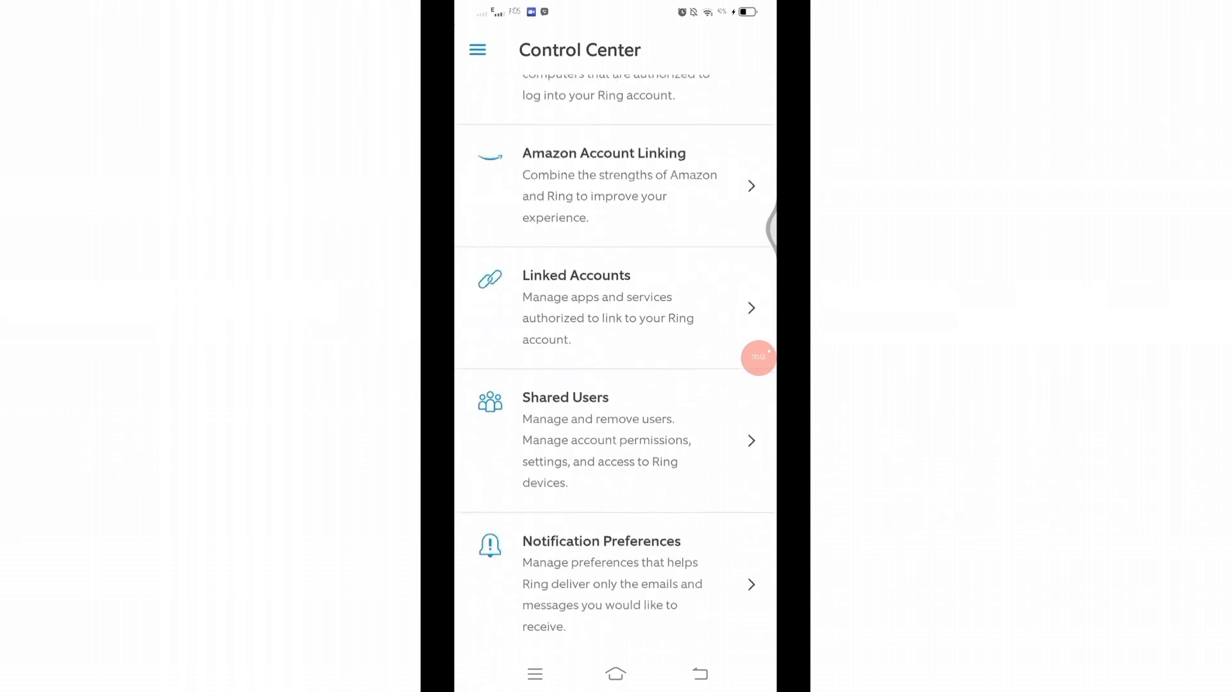
scroll(up, 3)
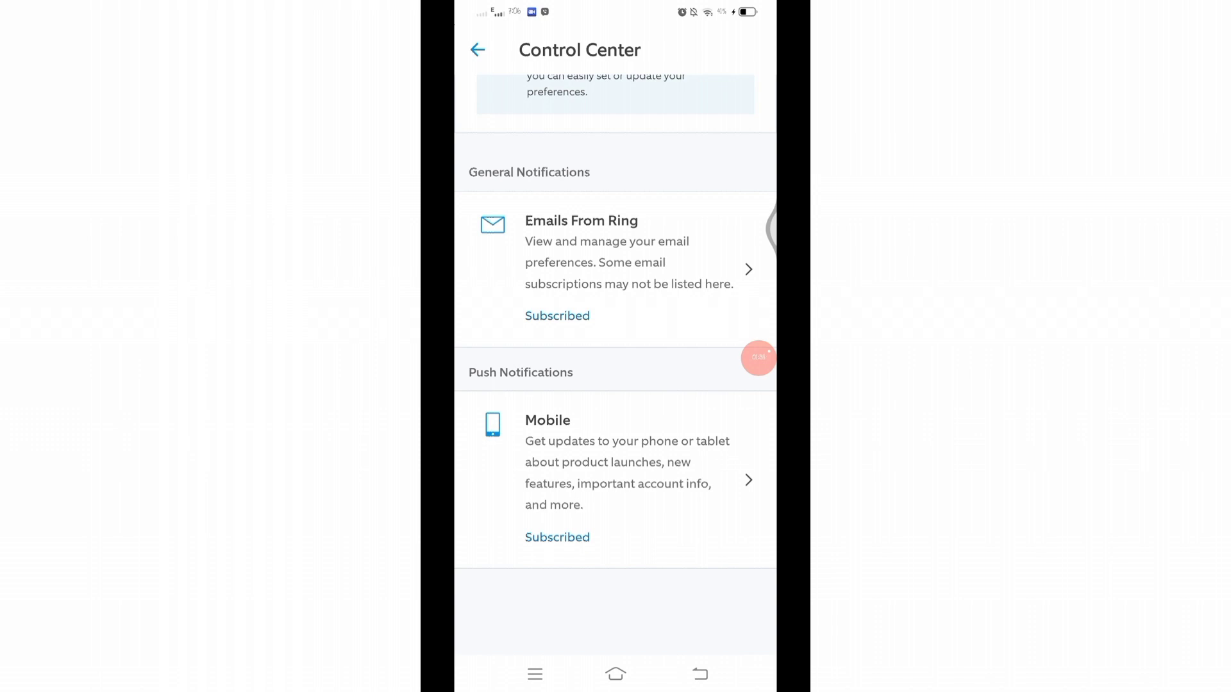
Step: Unsubscribe Educational Tutorials in the mobile push categories, leaving the other categories subscribed
click(614, 463)
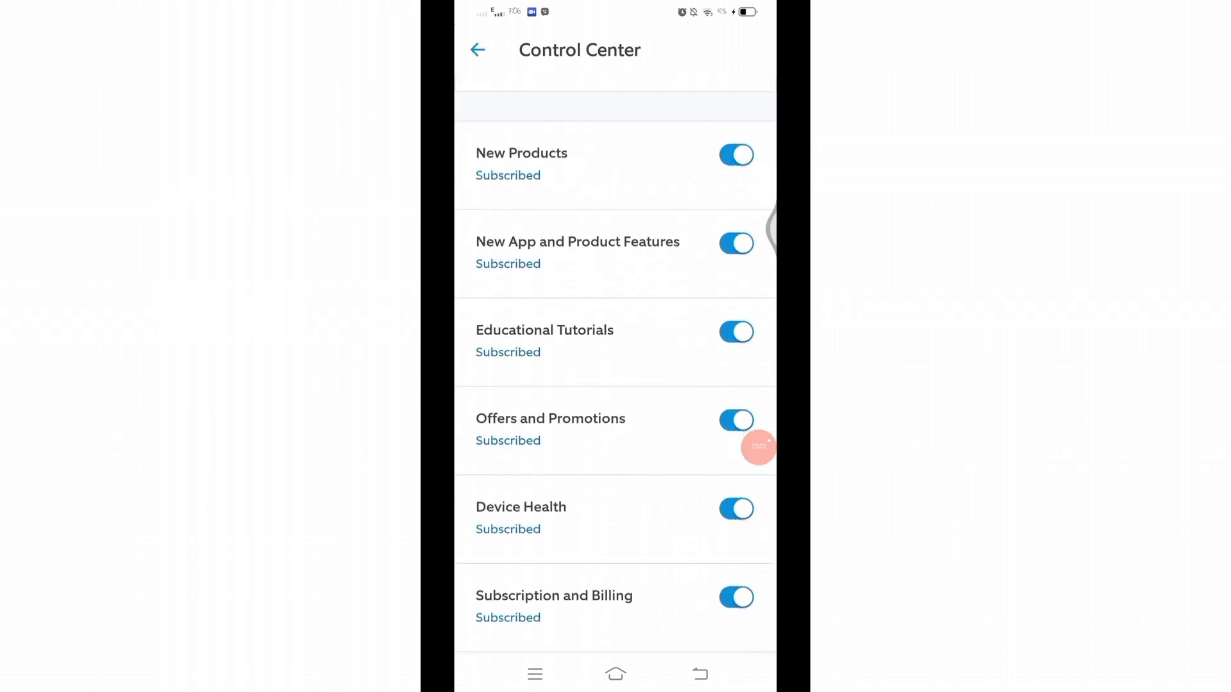
scroll(up, 3)
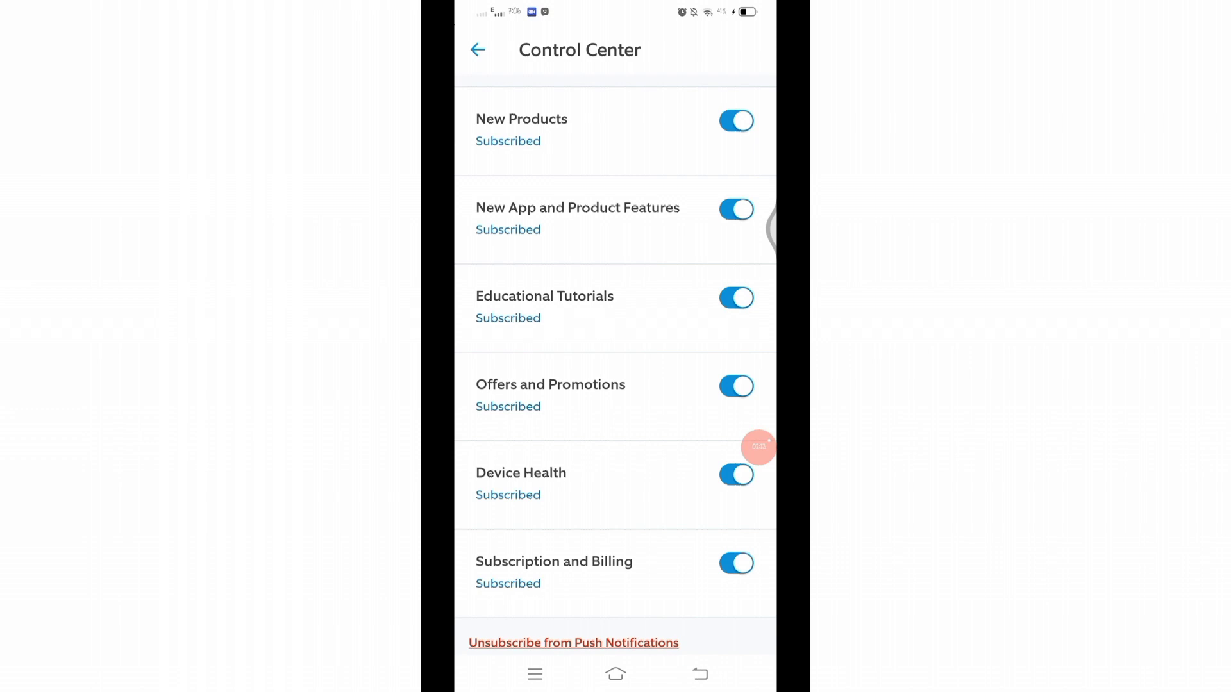
click(736, 297)
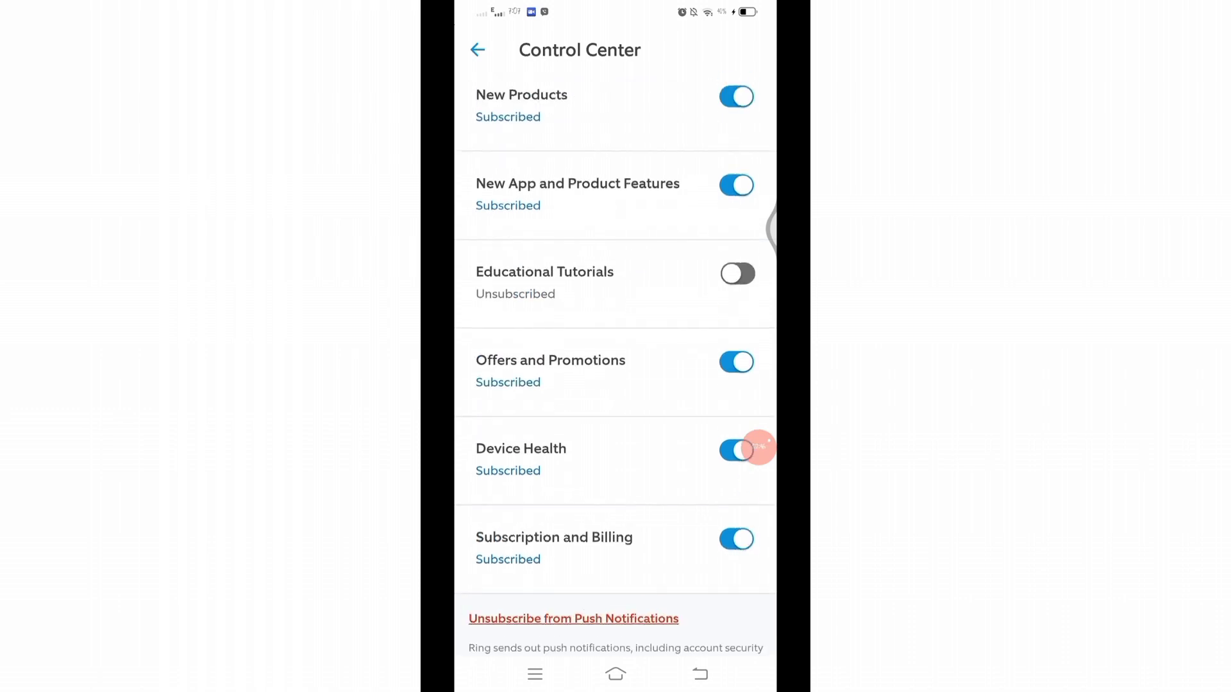
scroll(up, 3)
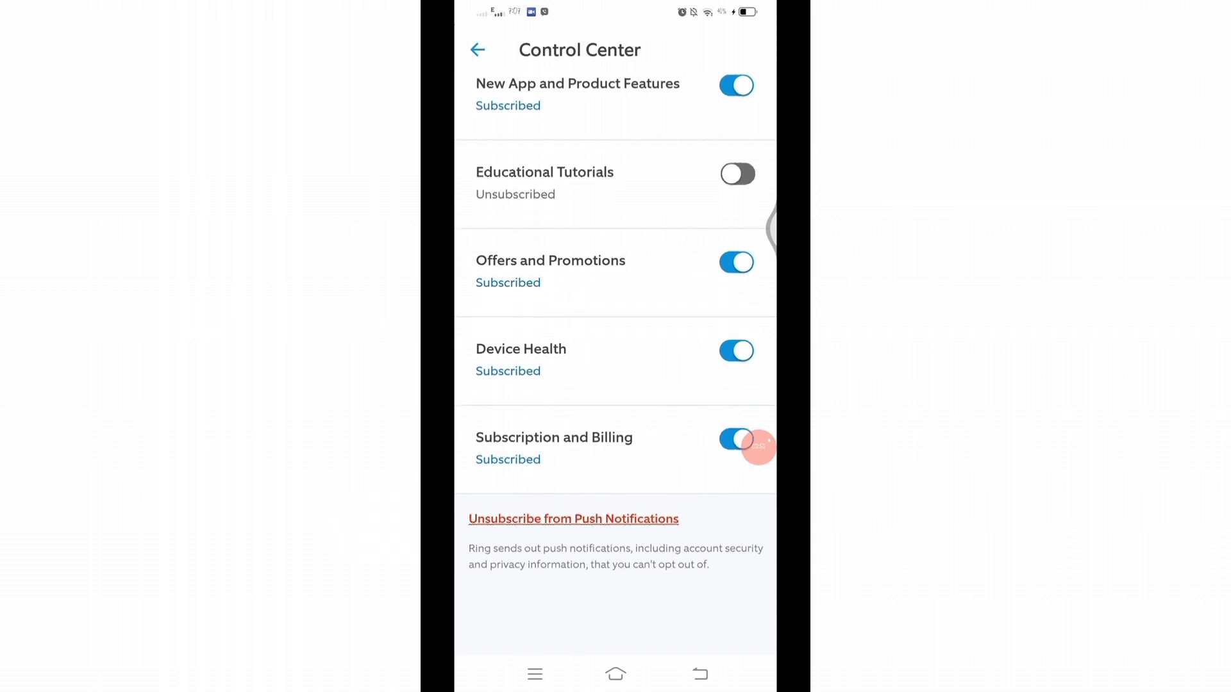
Step: Bring up the unsubscribe-from-all push notifications confirmation, then back out to the preferences overview
click(573, 519)
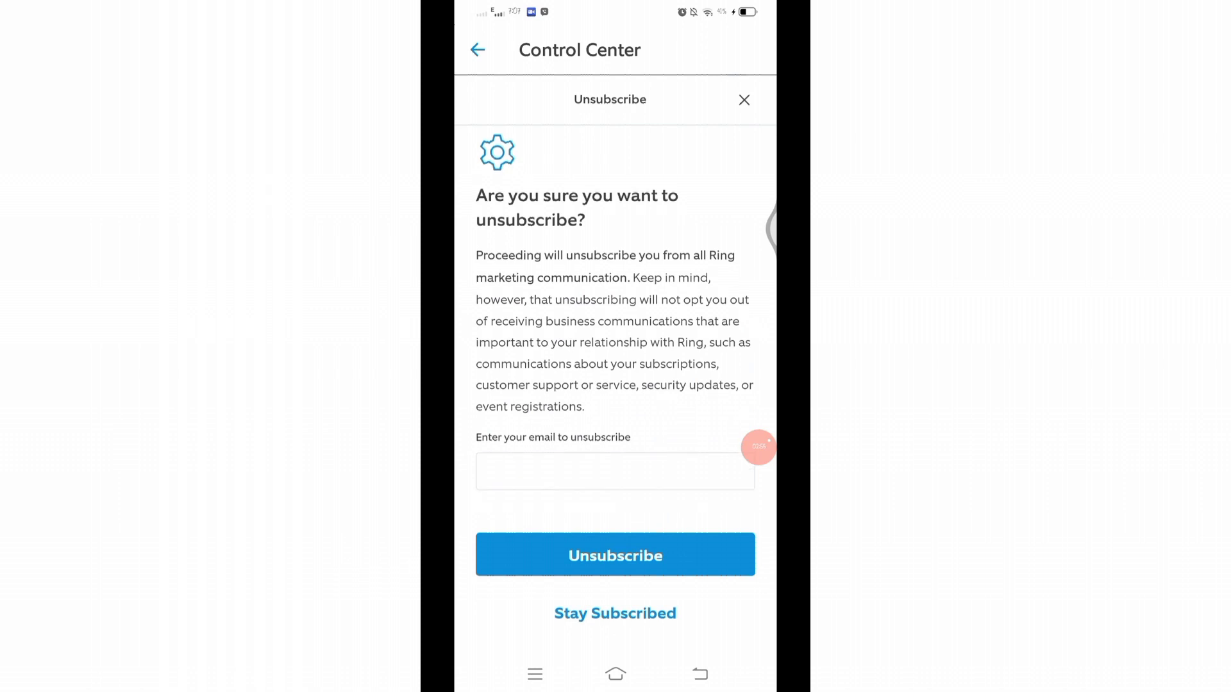
click(614, 470)
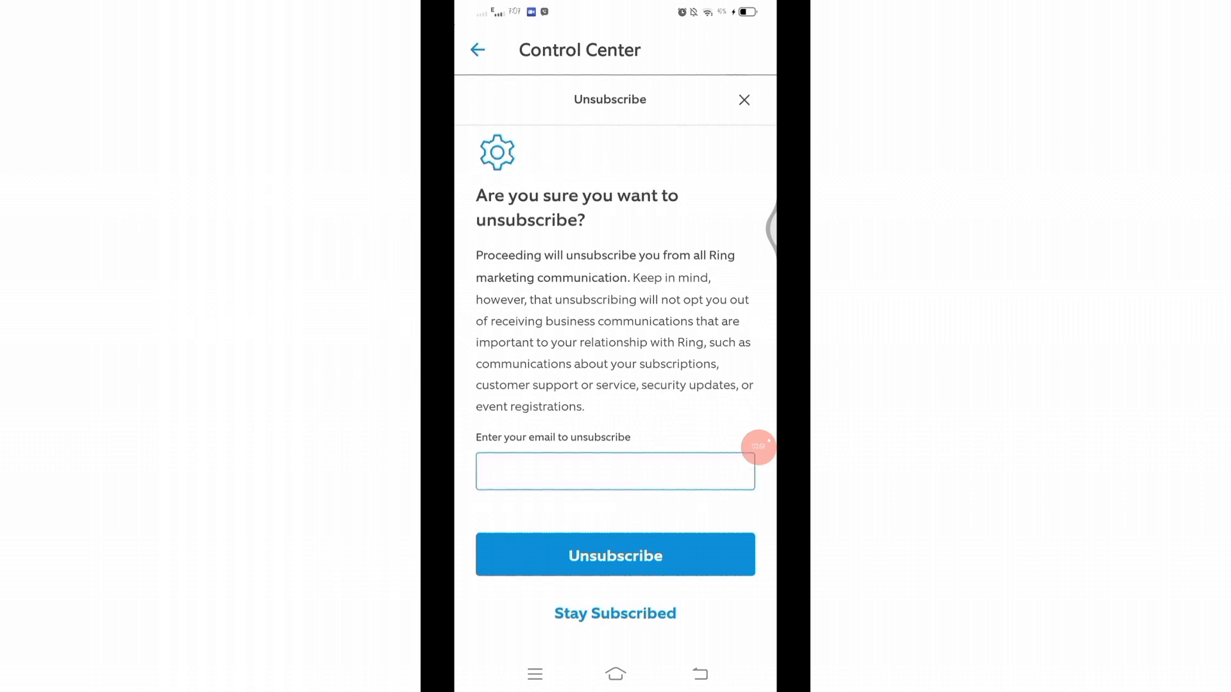
click(614, 472)
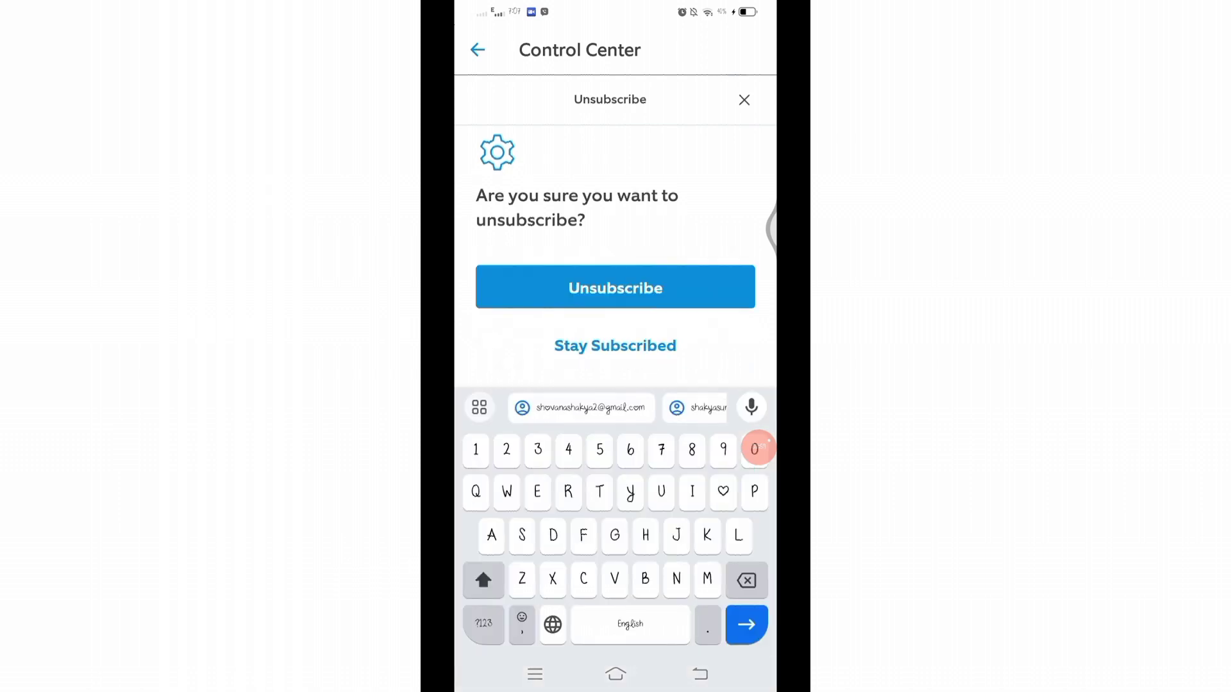
click(613, 345)
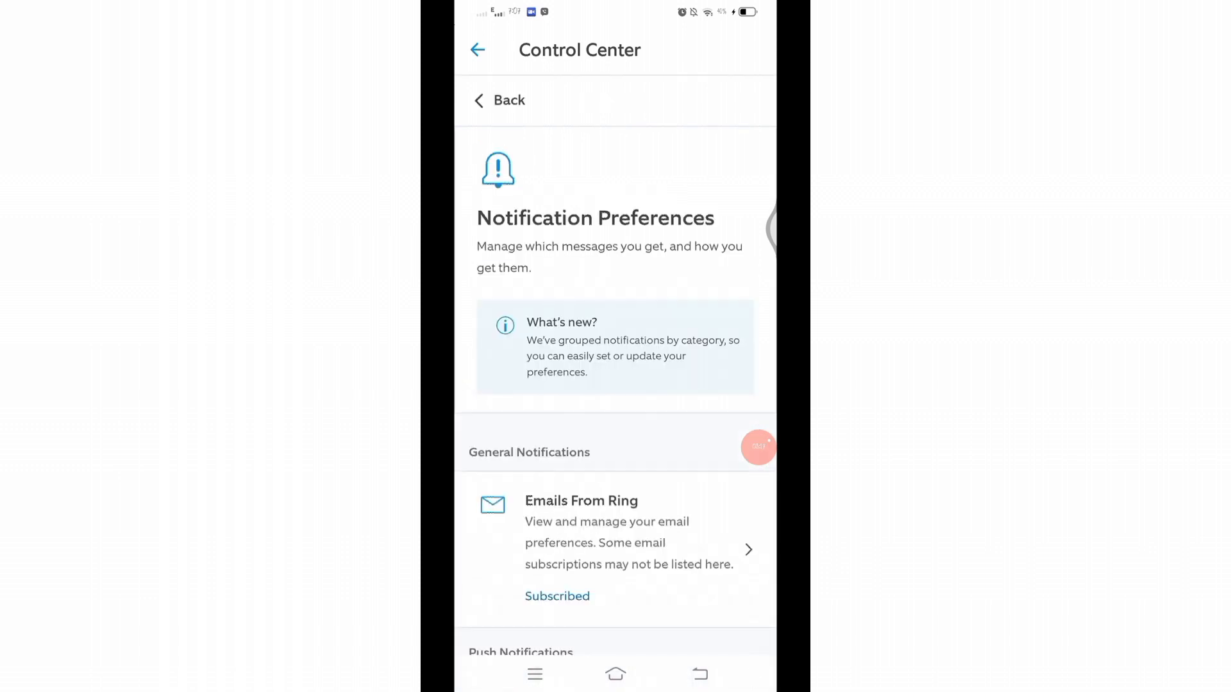